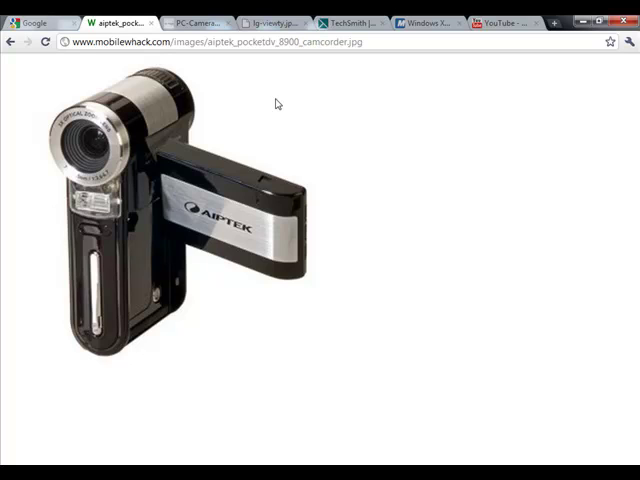
Step: Switch from the Aiptek camcorder photo to the PC-Camera webcam image tab
click(192, 22)
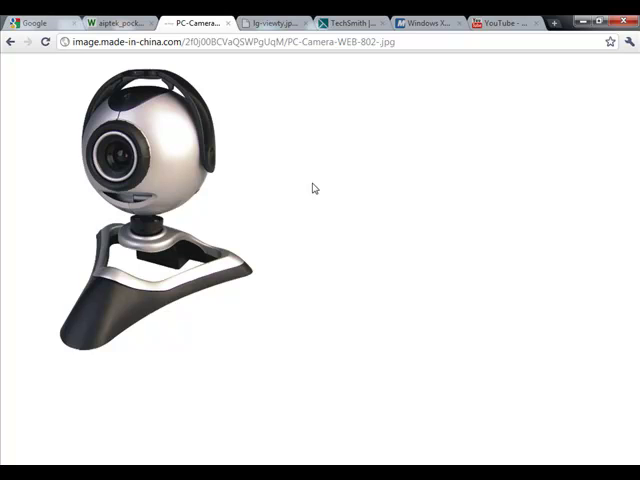
mouse_move(261, 21)
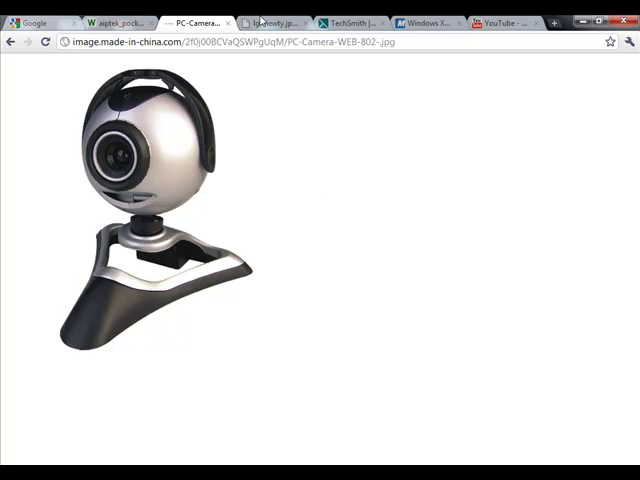
Step: Show the TechSmith Camtasia Studio product page in its tab
click(270, 22)
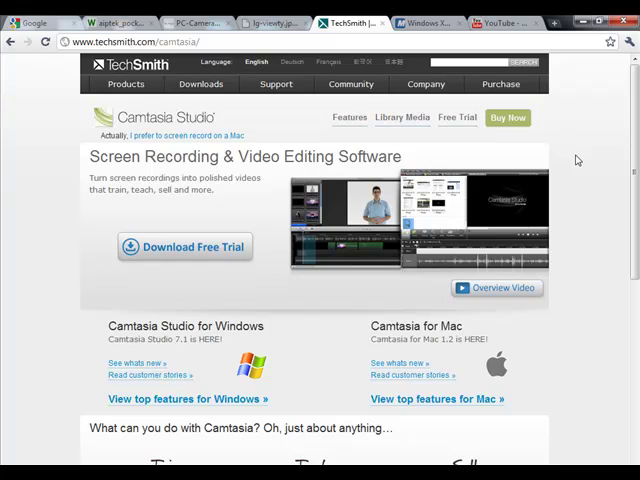
scroll(down, 3)
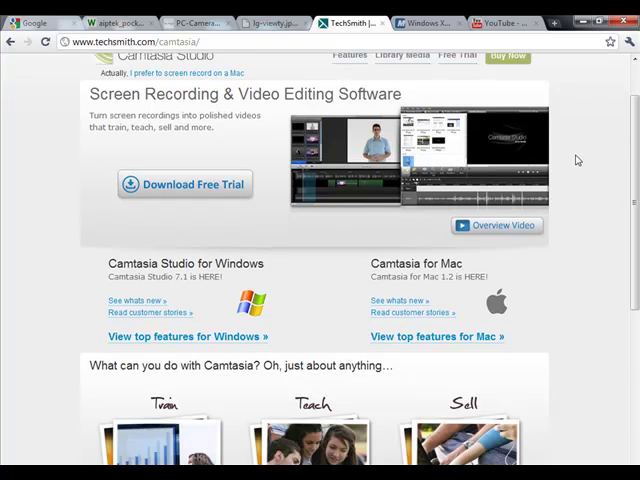
scroll(down, 3)
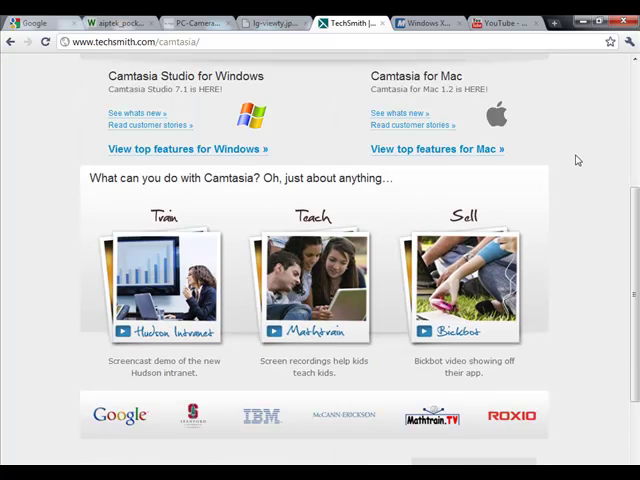
scroll(down, 3)
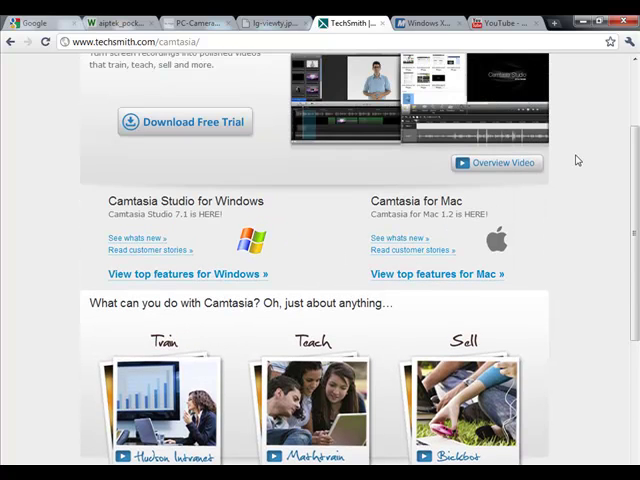
scroll(up, 3)
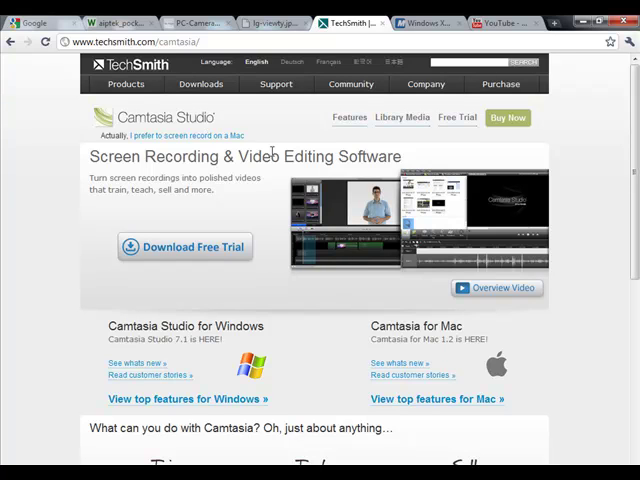
mouse_move(225, 258)
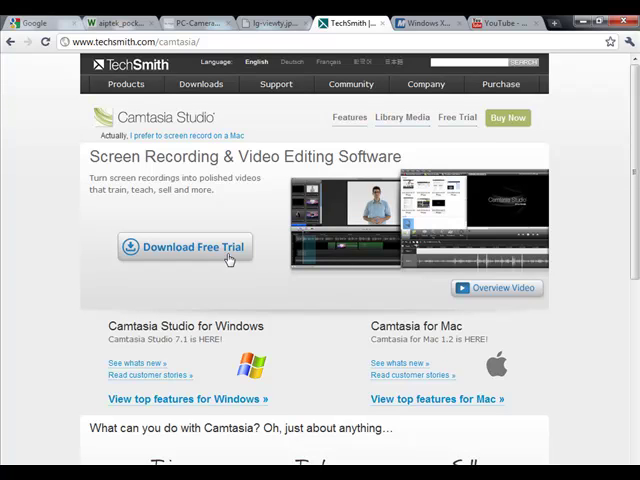
mouse_move(217, 118)
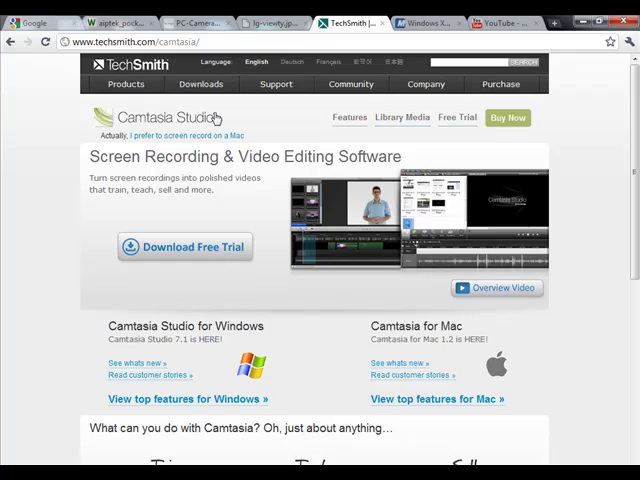
Step: Pass the Windows Movie Maker 2.1 download page, then play the StarCraft 2 YouTube tutorial
click(276, 83)
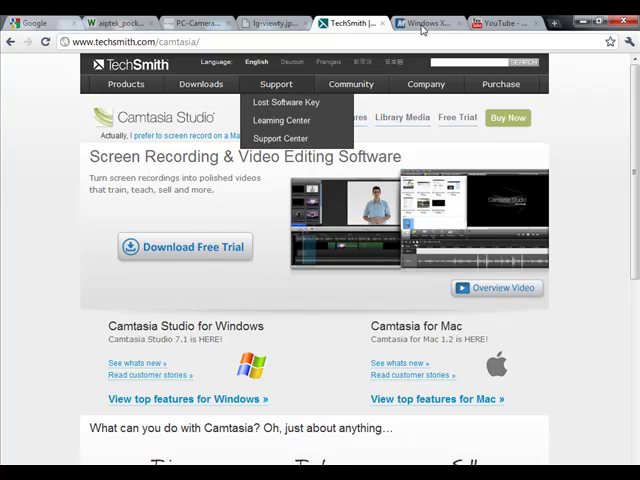
click(425, 22)
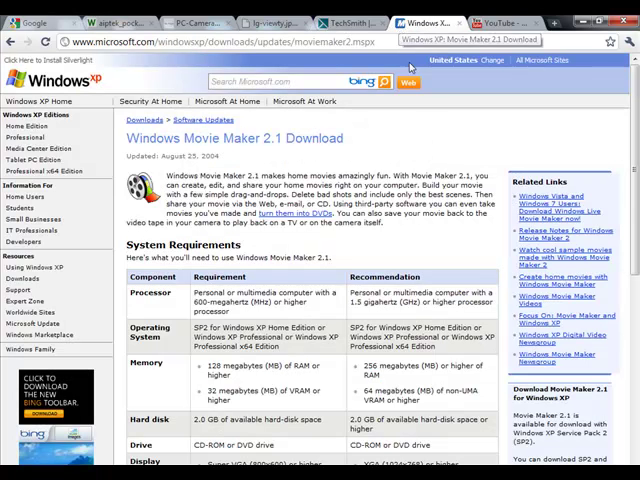
mouse_move(404, 140)
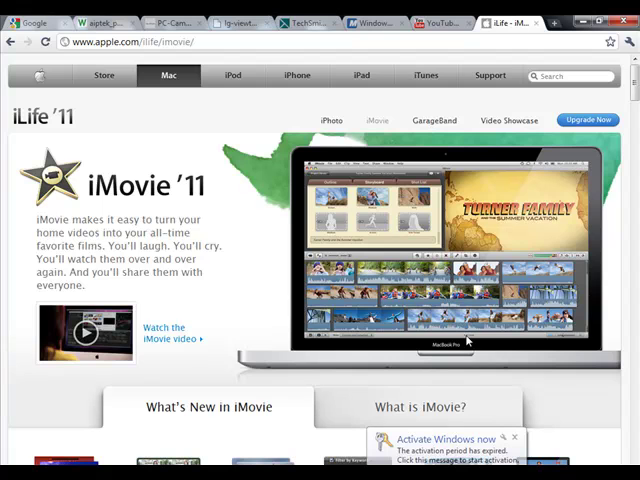
click(435, 22)
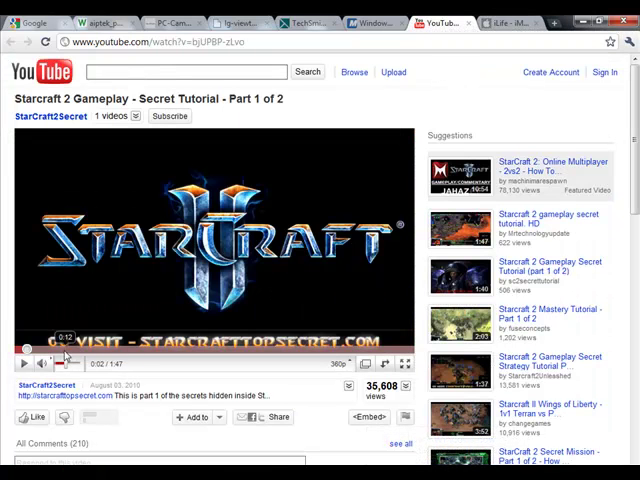
click(24, 363)
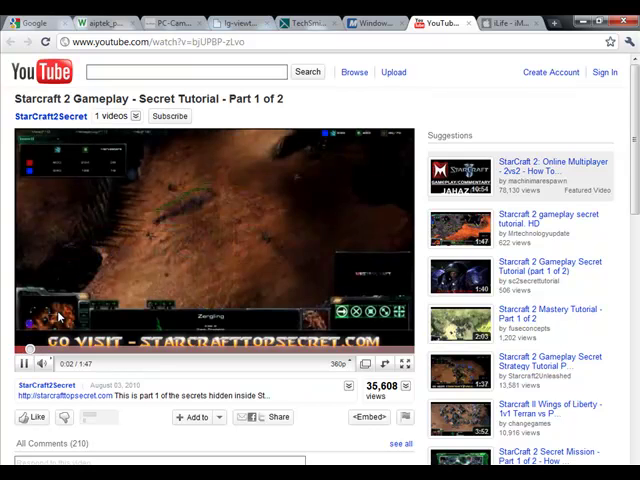